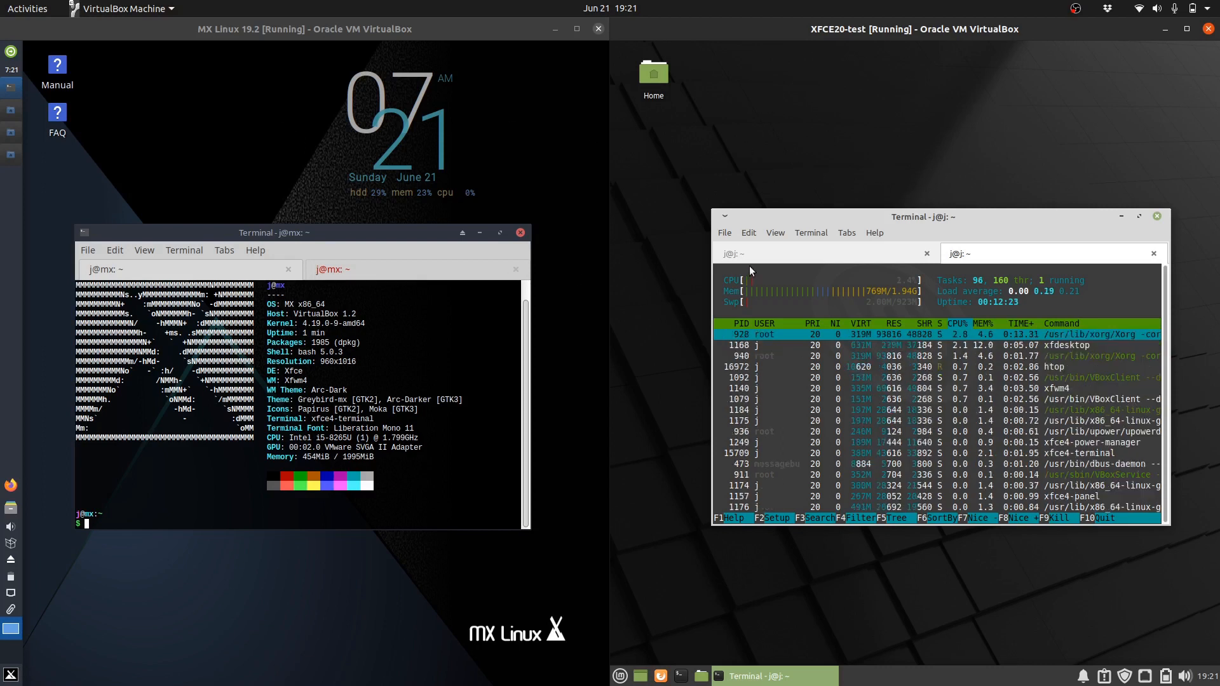
Show the MX Linux application menu and launch its file manager on the home folder
left_click(619, 675)
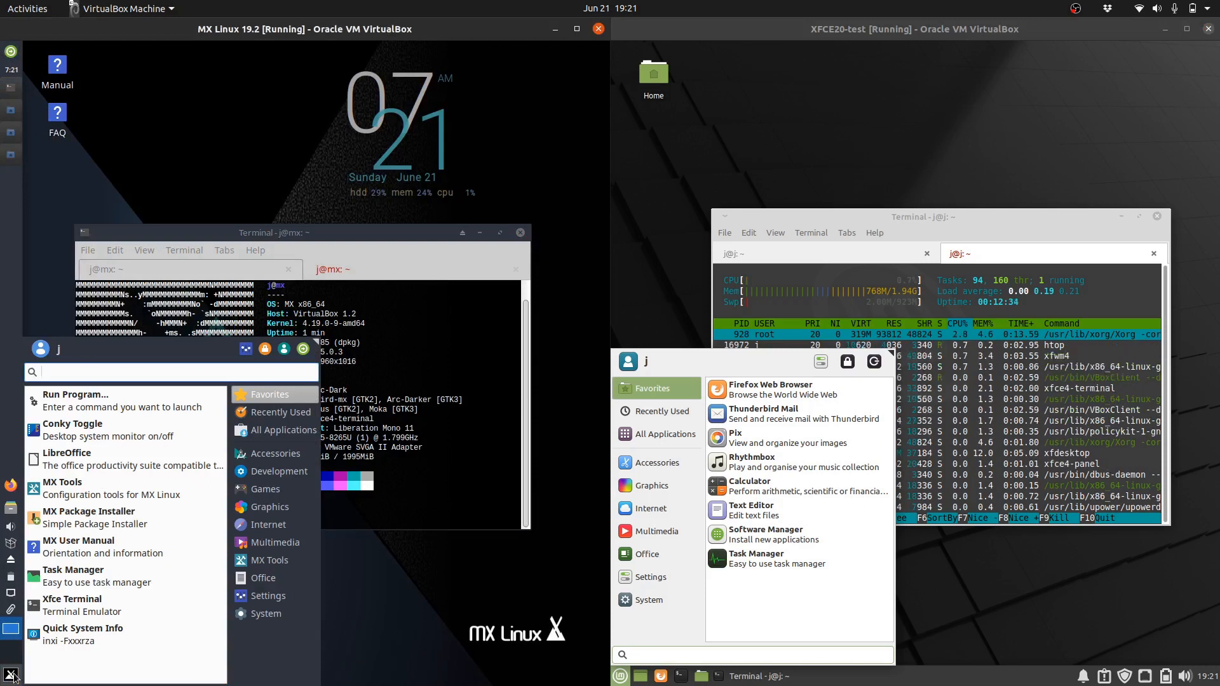
left_click(262, 577)
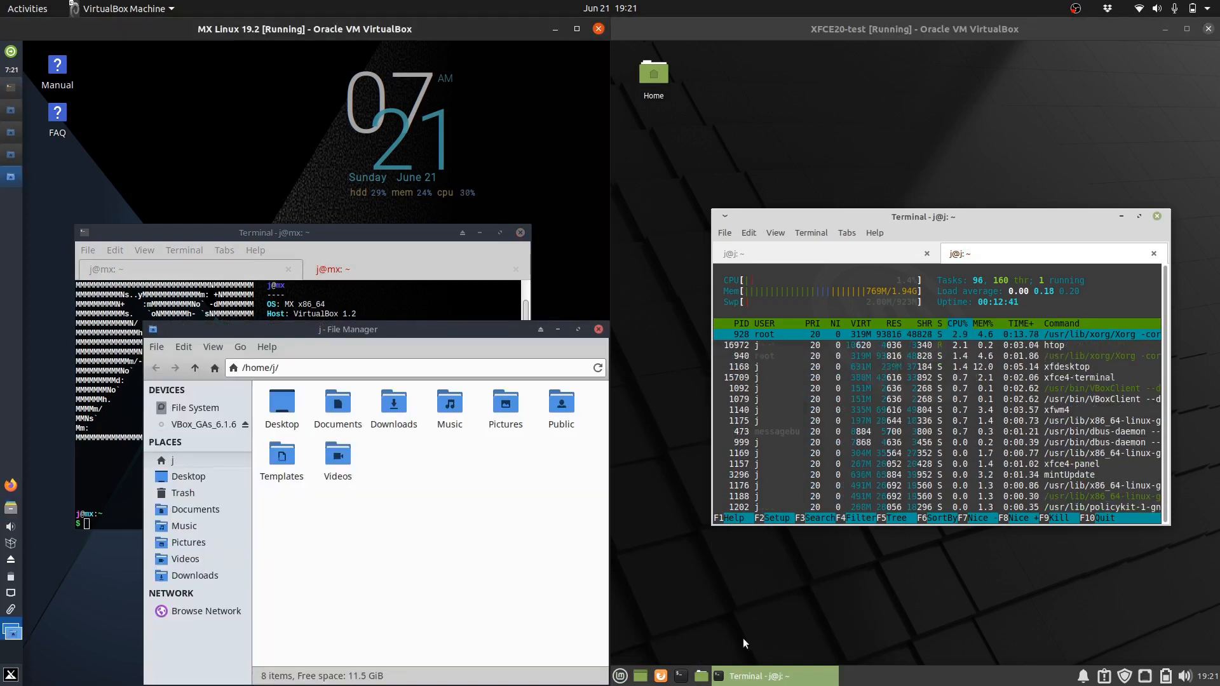
Launch Thunar in Mint, view and dismiss its About details, and show the folder context menu
left_click(699, 674)
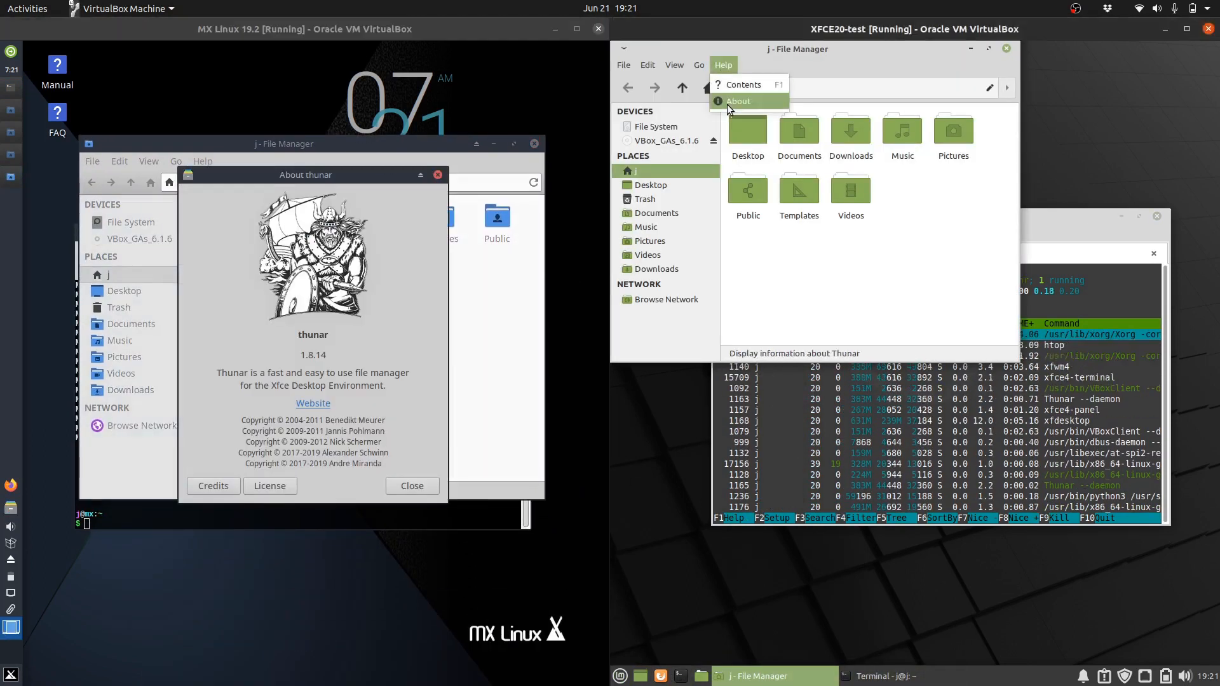
left_click(737, 102)
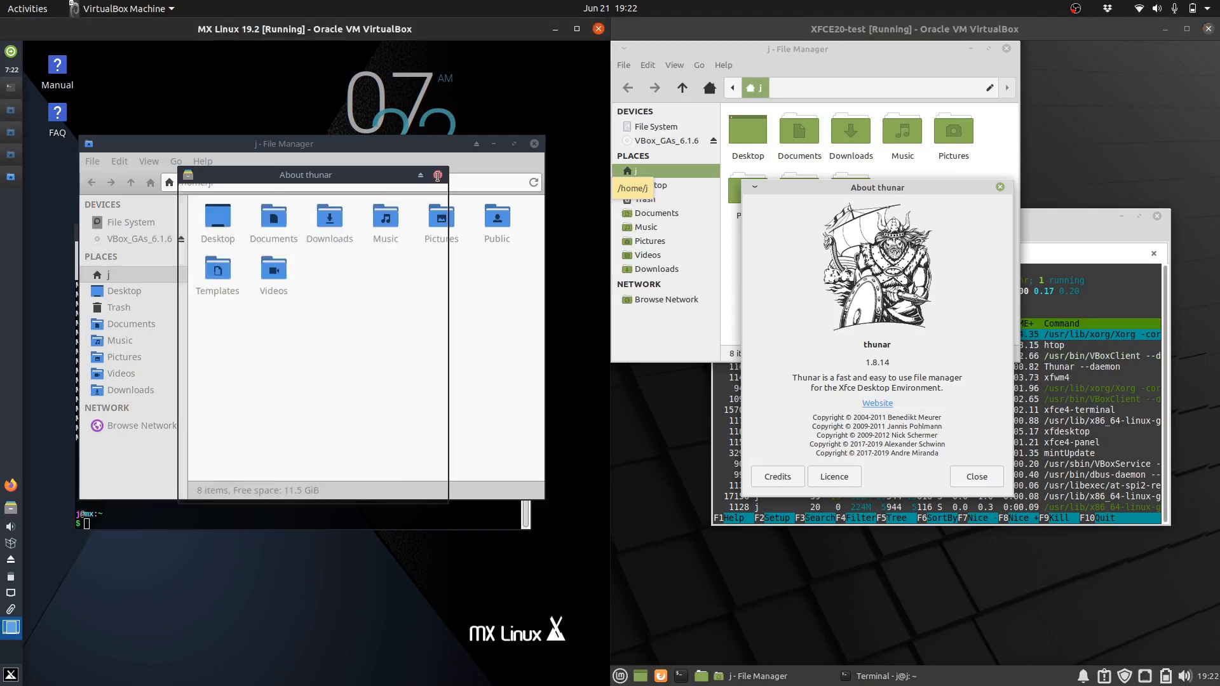
left_click(974, 477)
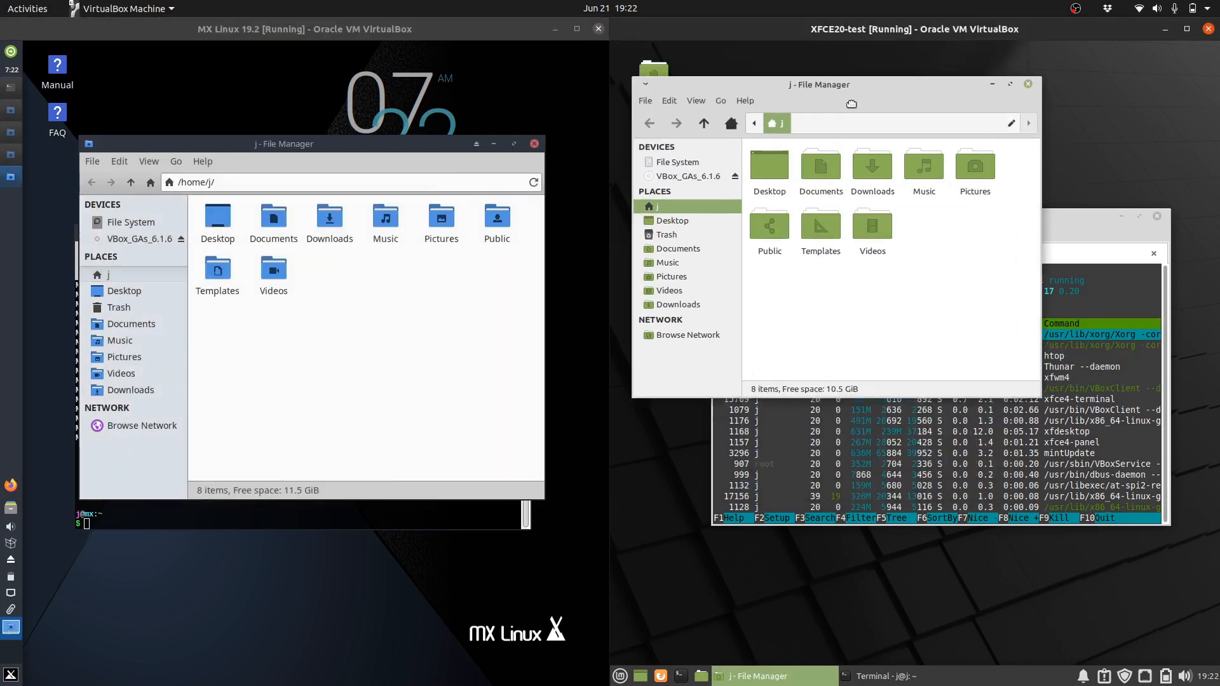
right_click(355, 302)
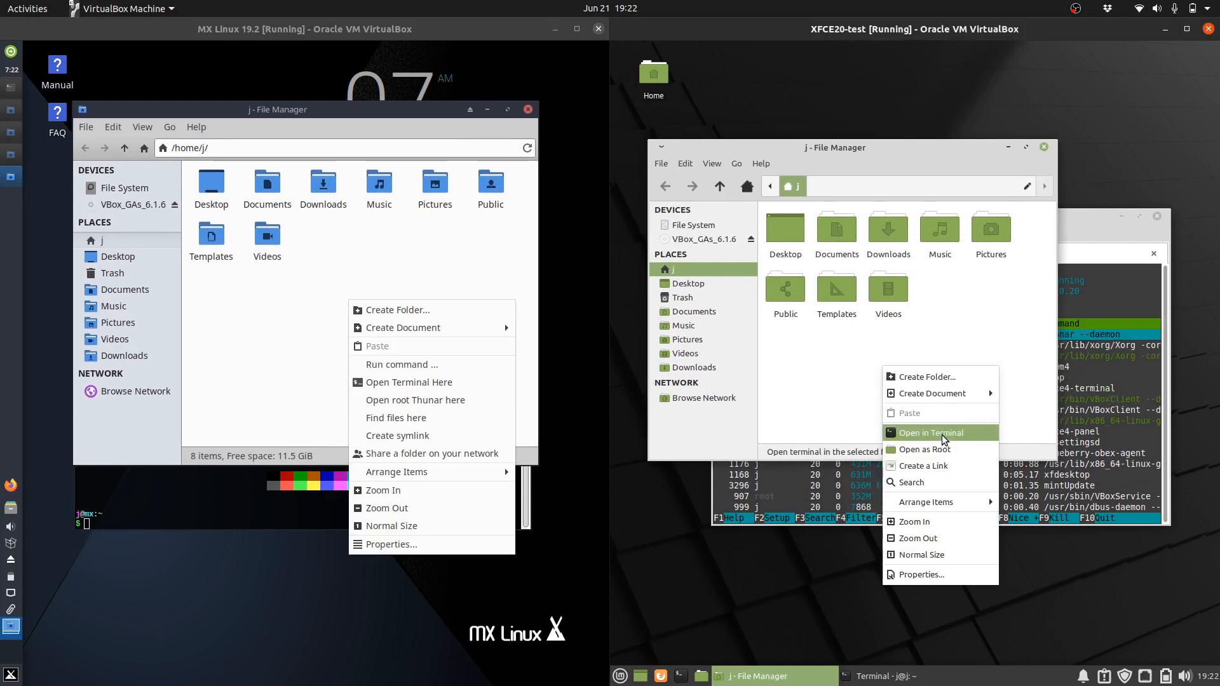
mouse_move(922, 449)
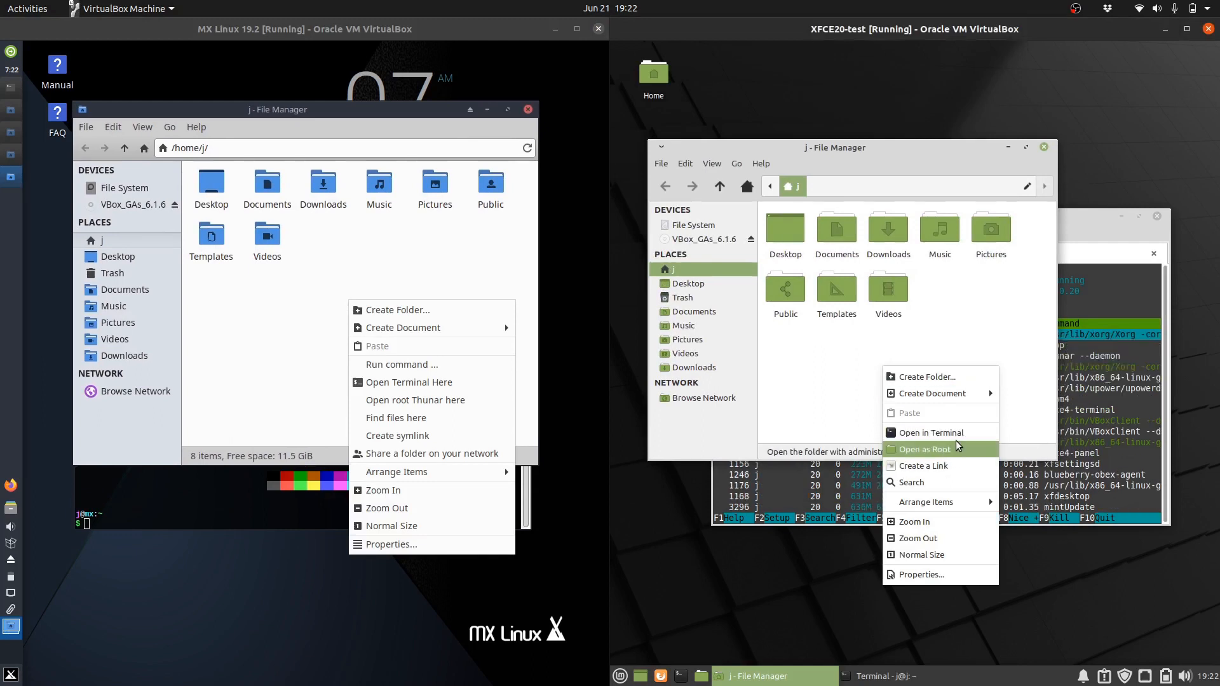
mouse_move(792, 380)
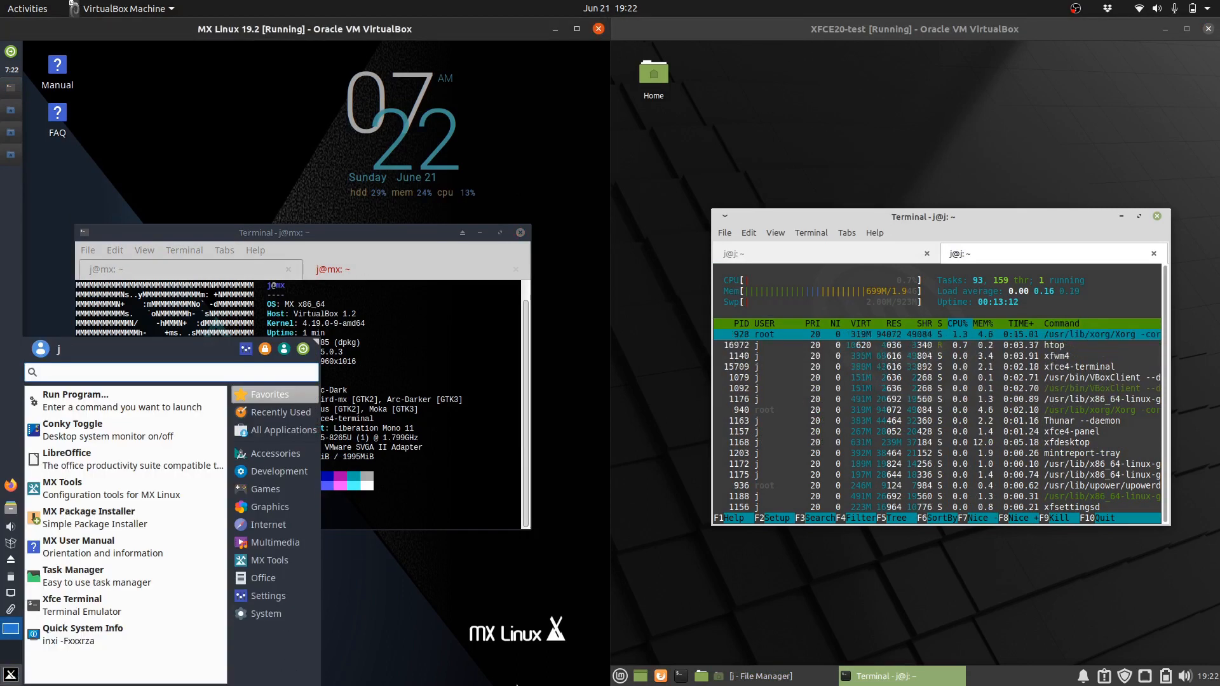
Browse All Applications, Internet and Office categories in the MX Linux menu
left_click(619, 674)
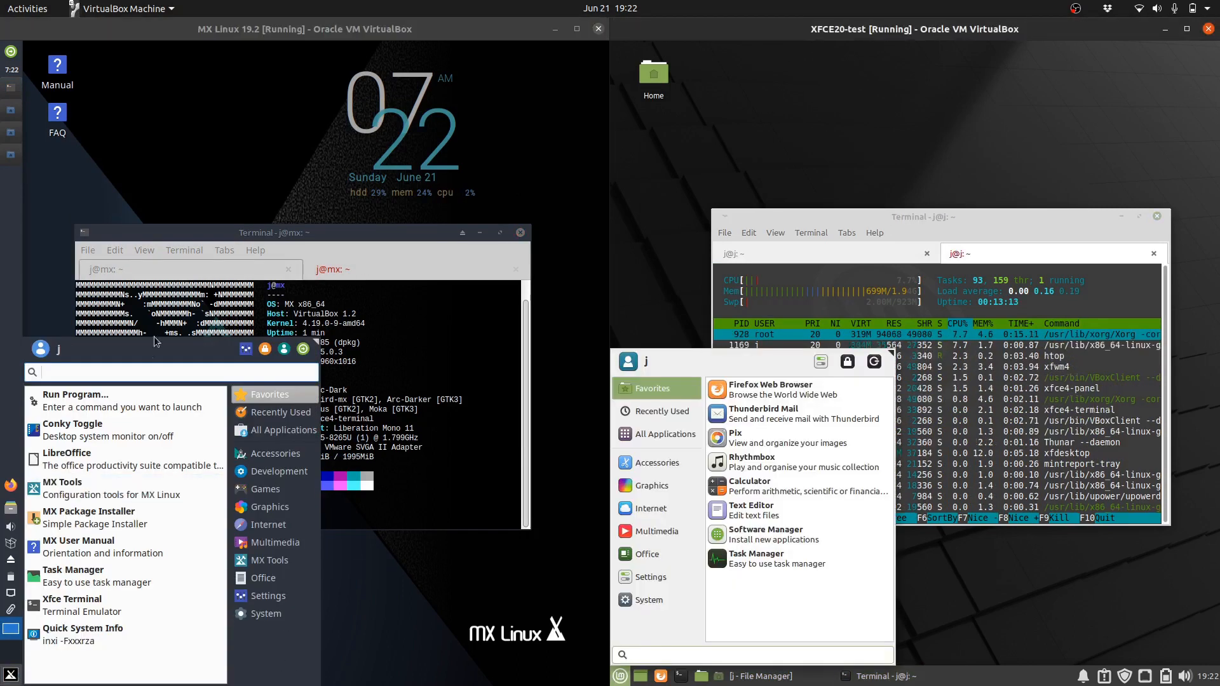
left_click(278, 431)
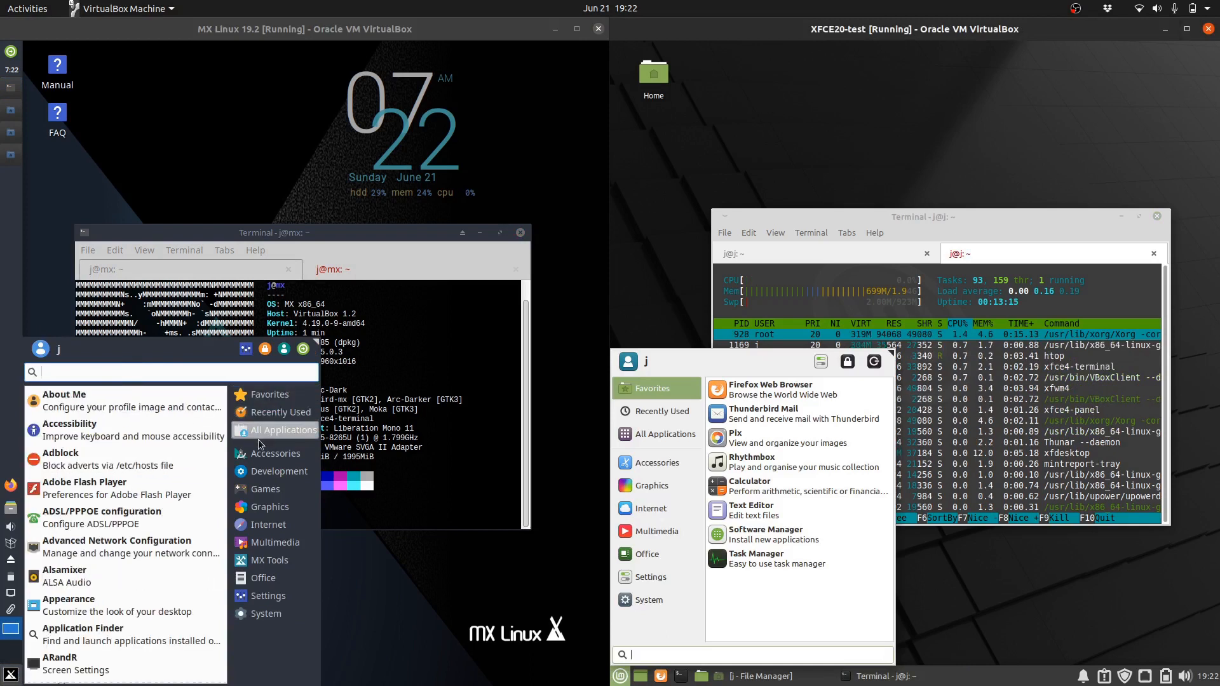
left_click(268, 525)
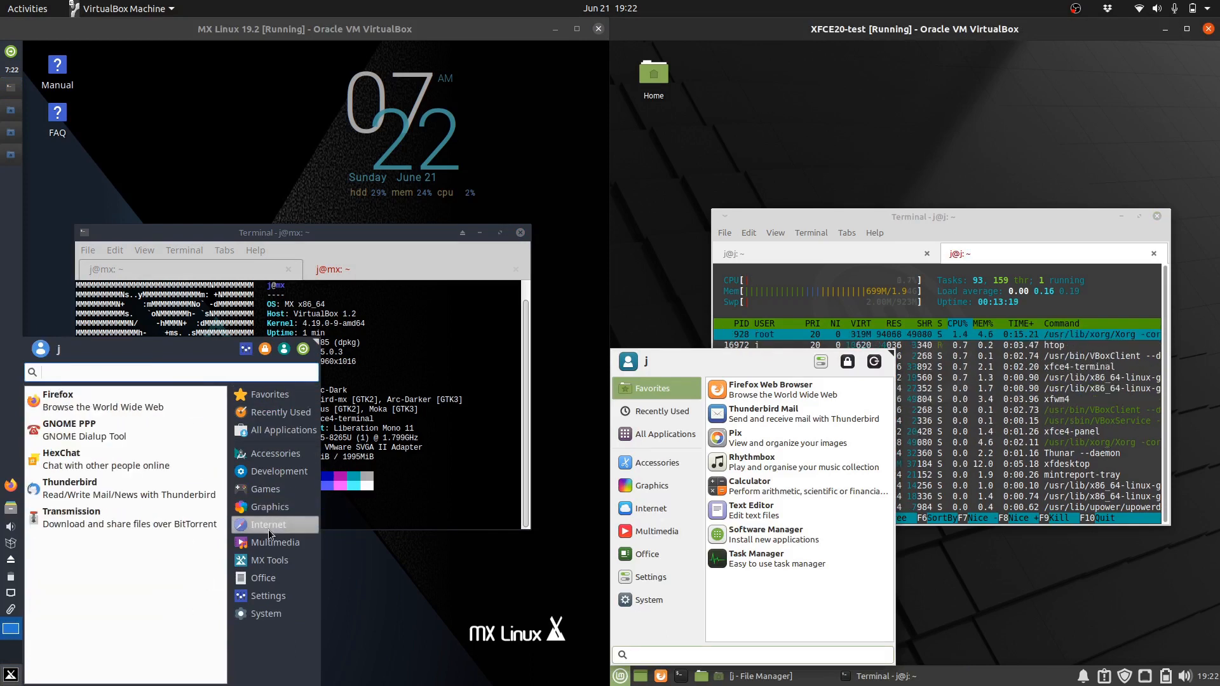
left_click(263, 577)
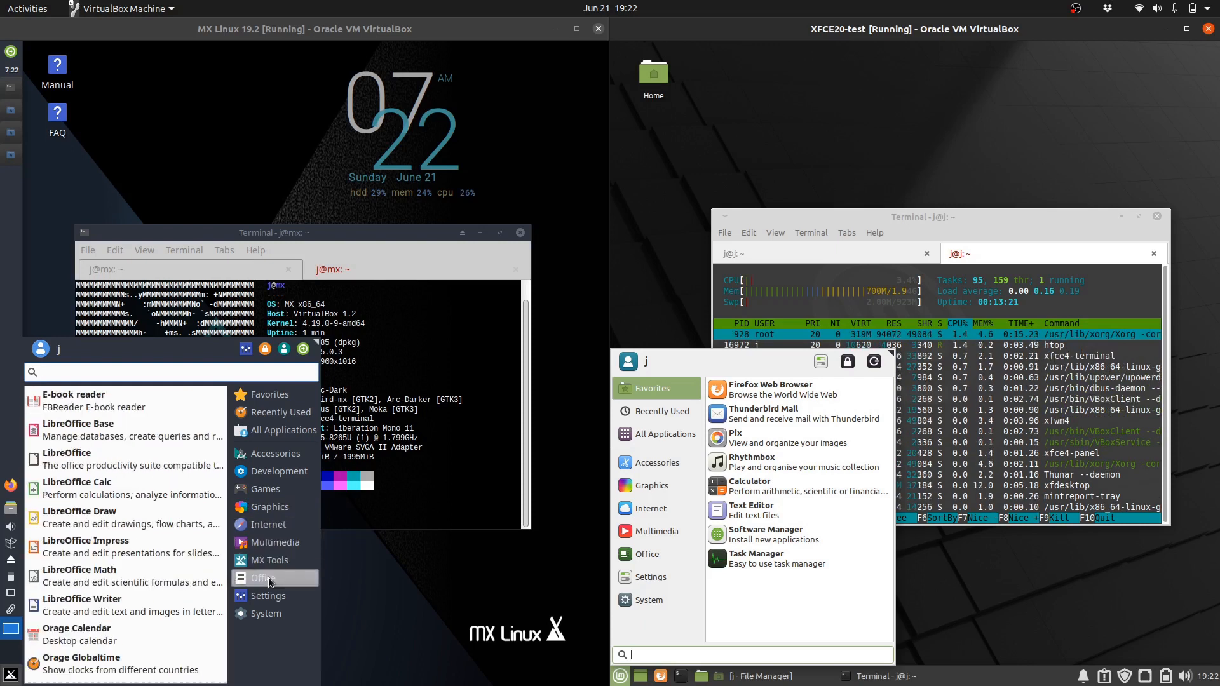
Browse the Internet and Multimedia categories in the Mint menu
left_click(651, 484)
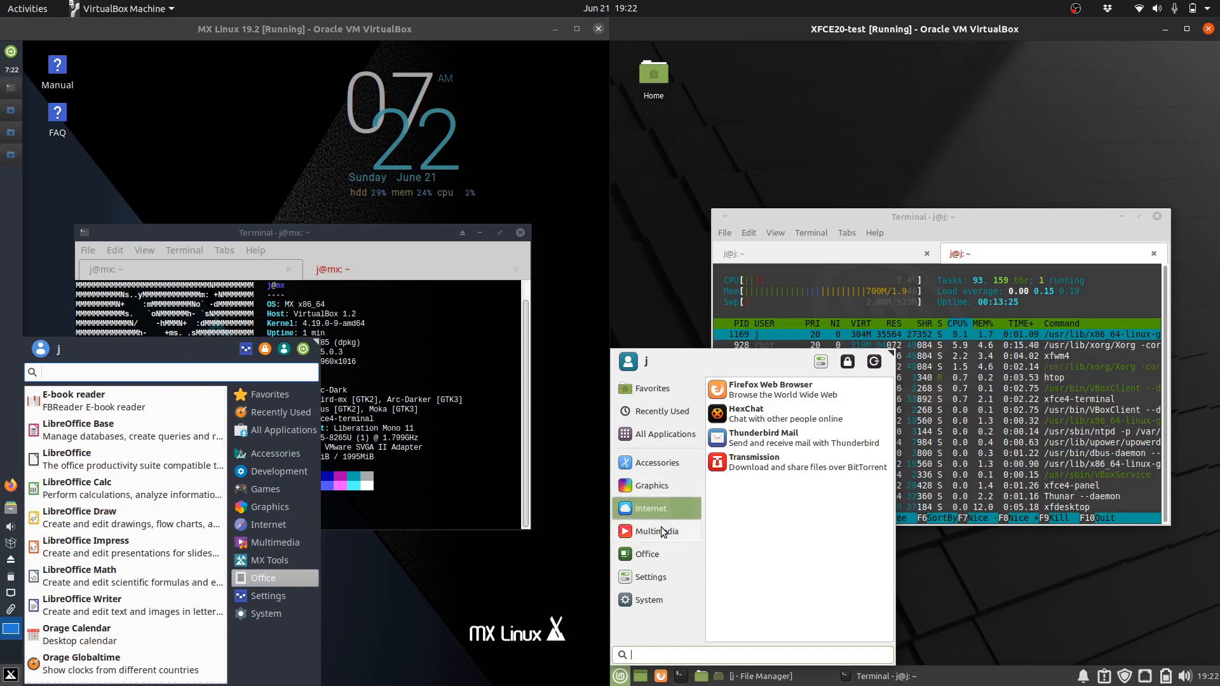
left_click(646, 554)
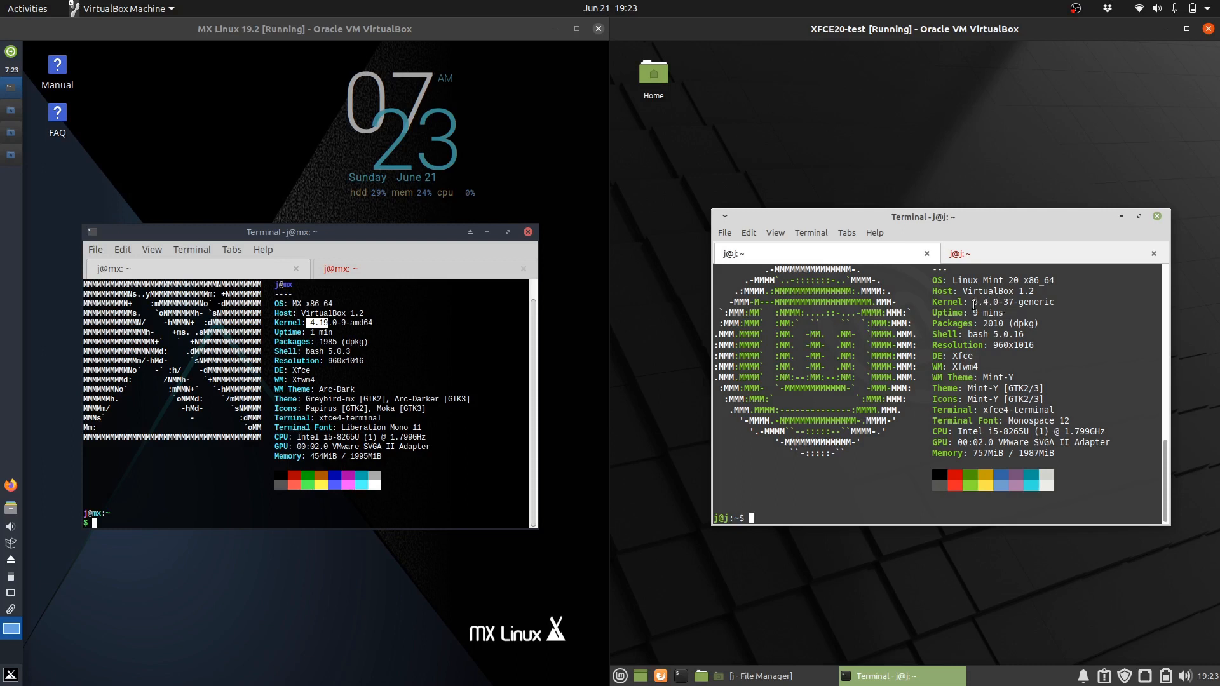
Highlight the MX Linux kernel version in neofetch and enter the htop command
double_click(976, 303)
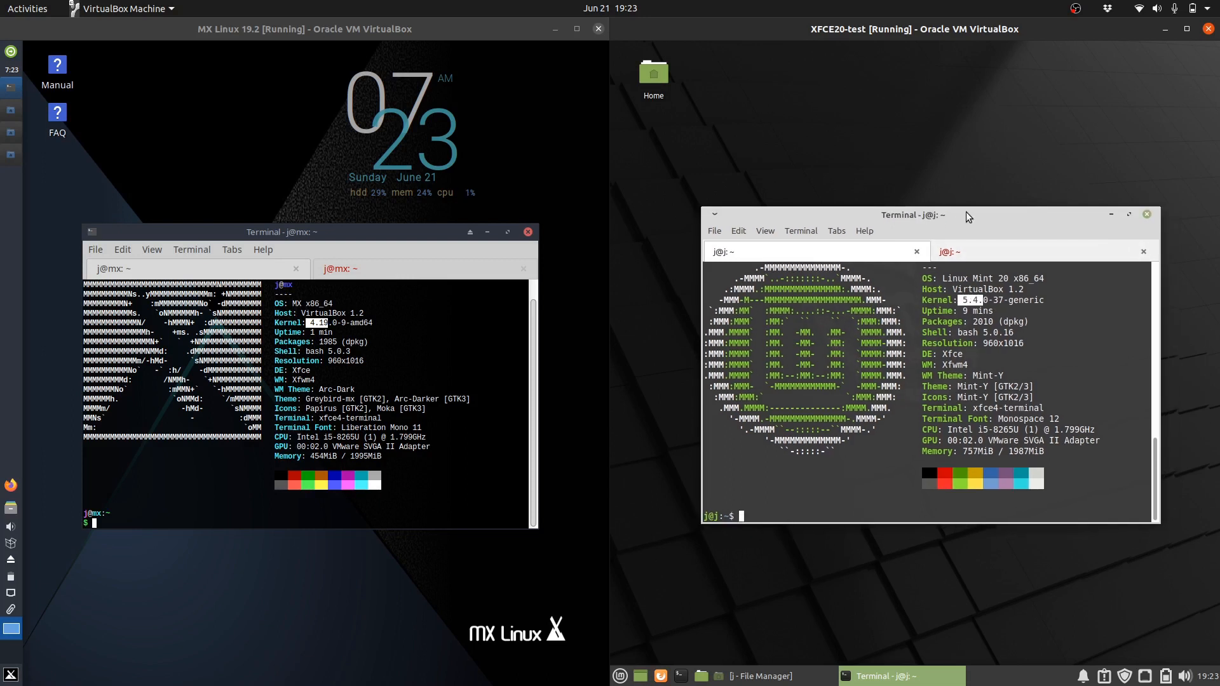
mouse_move(123, 414)
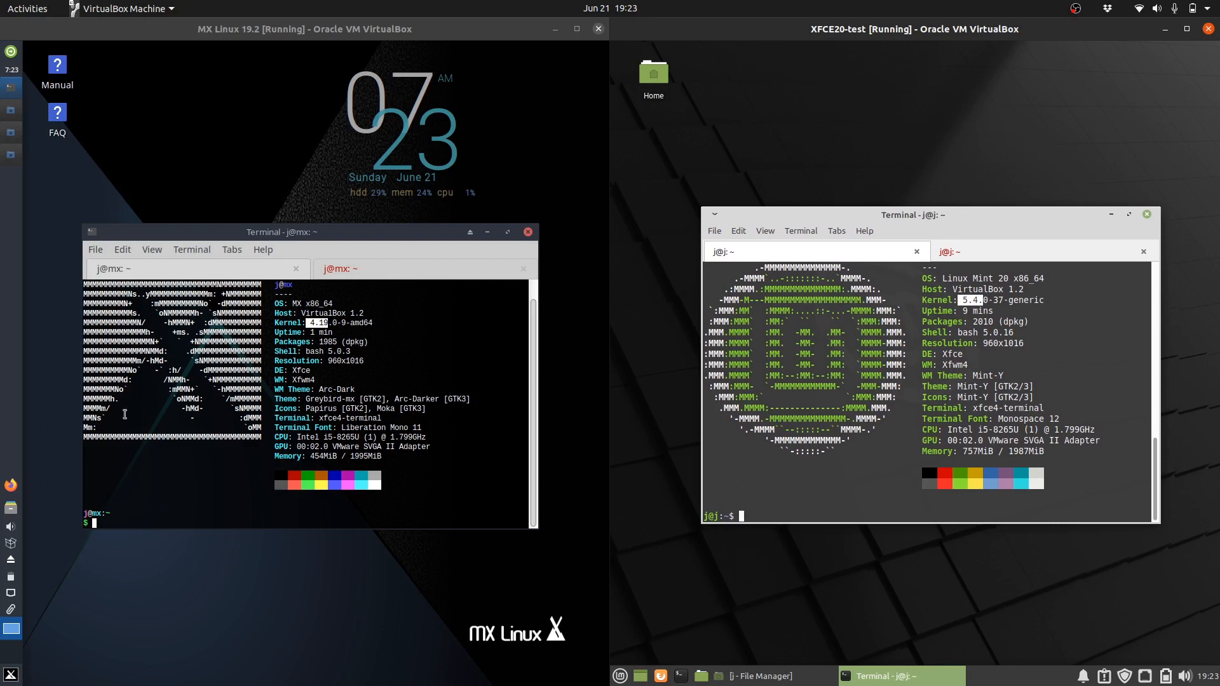
type("htop")
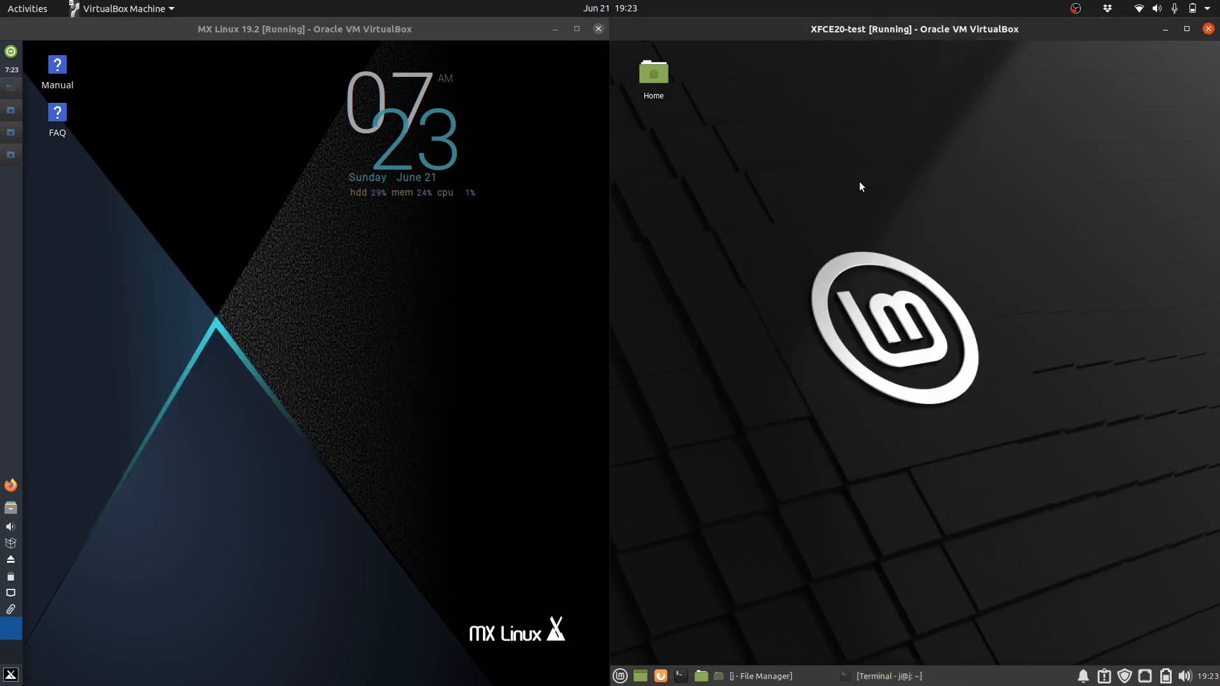
right_click(860, 186)
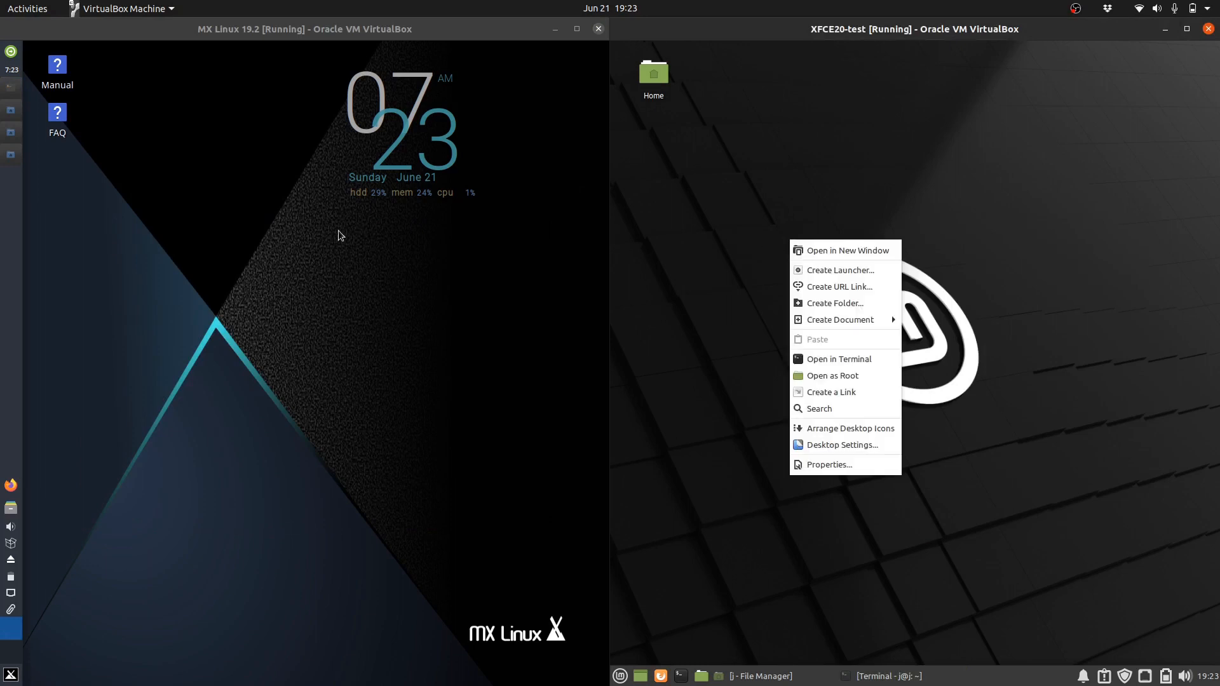
left_click(723, 585)
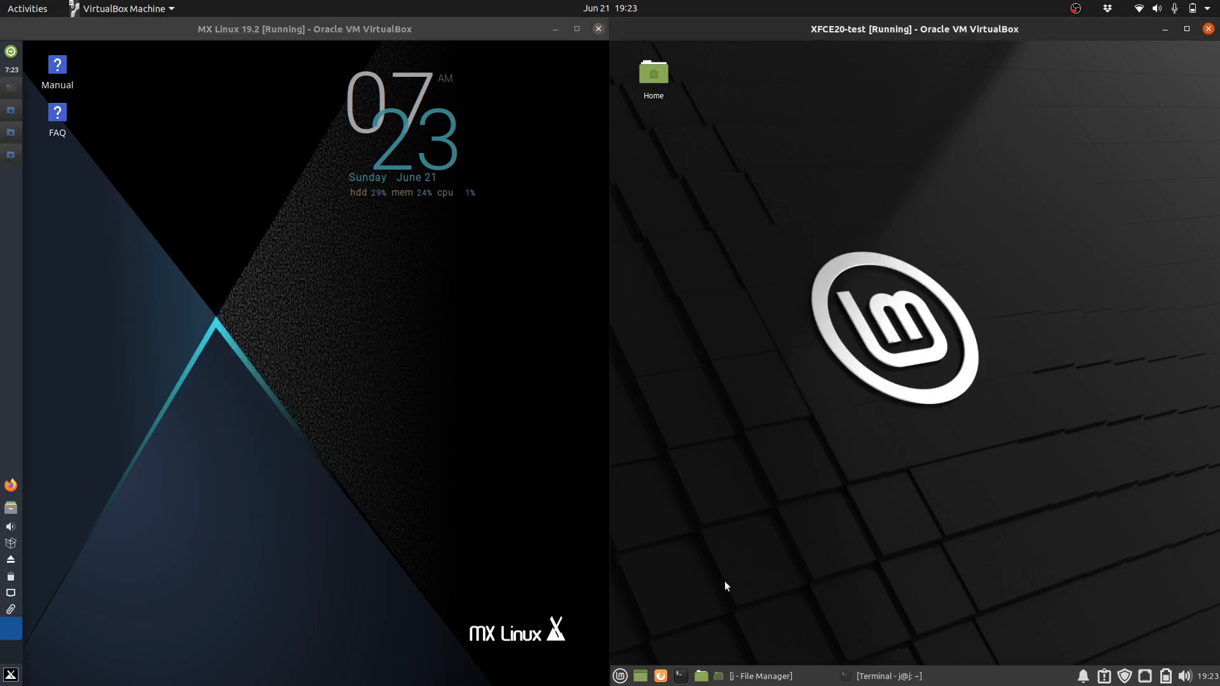
left_click(12, 674)
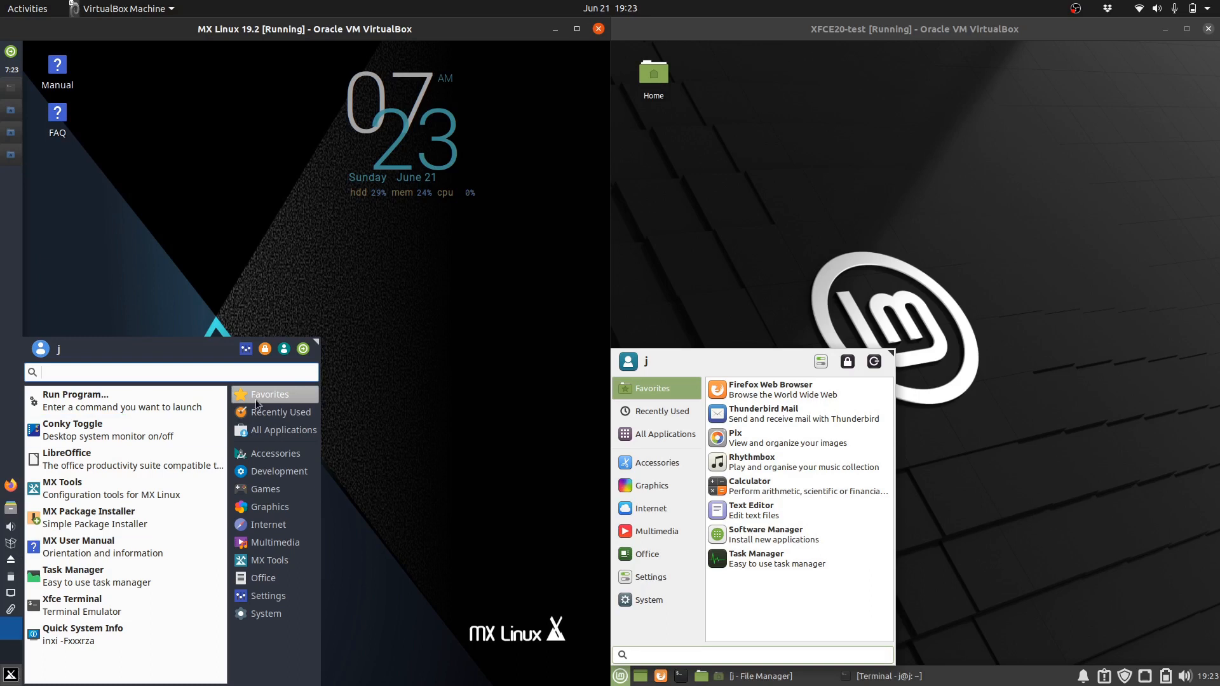
left_click(739, 514)
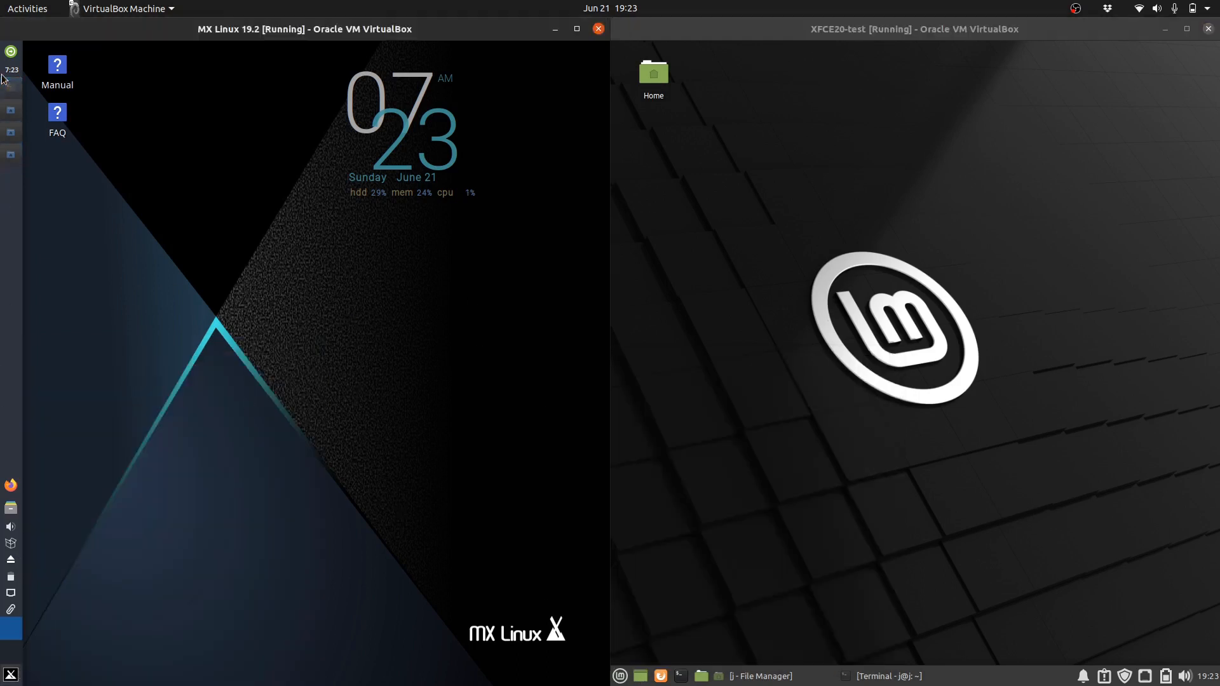
mouse_move(504, 350)
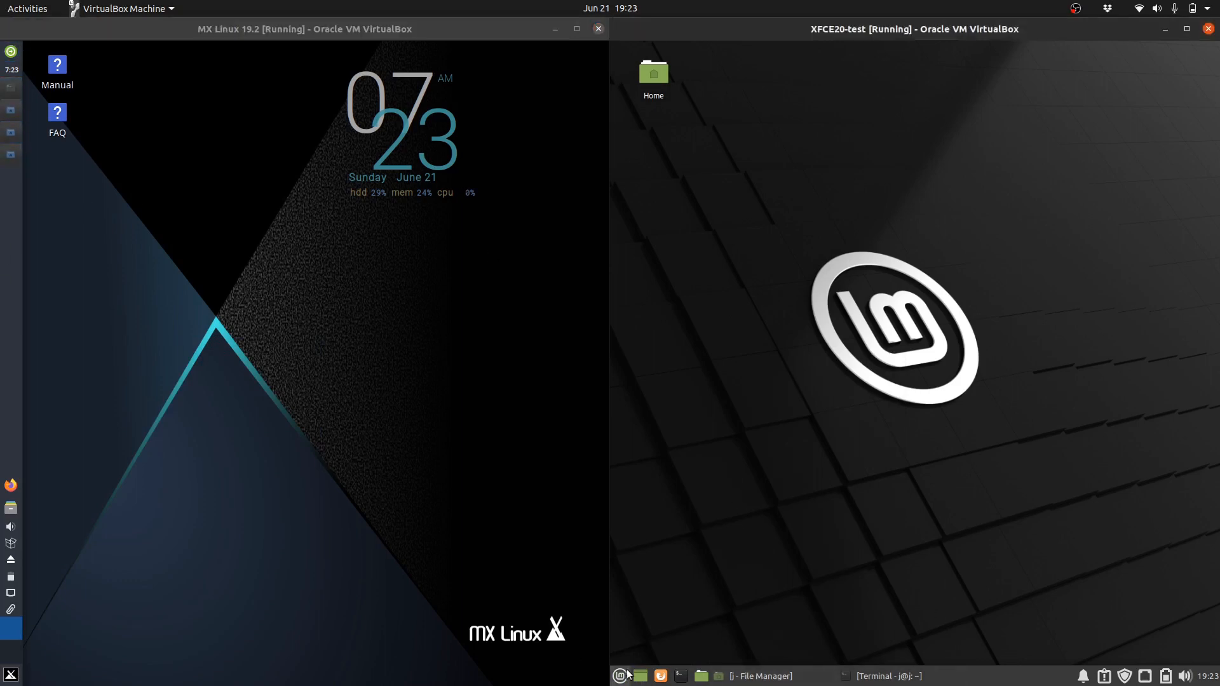
left_click(620, 675)
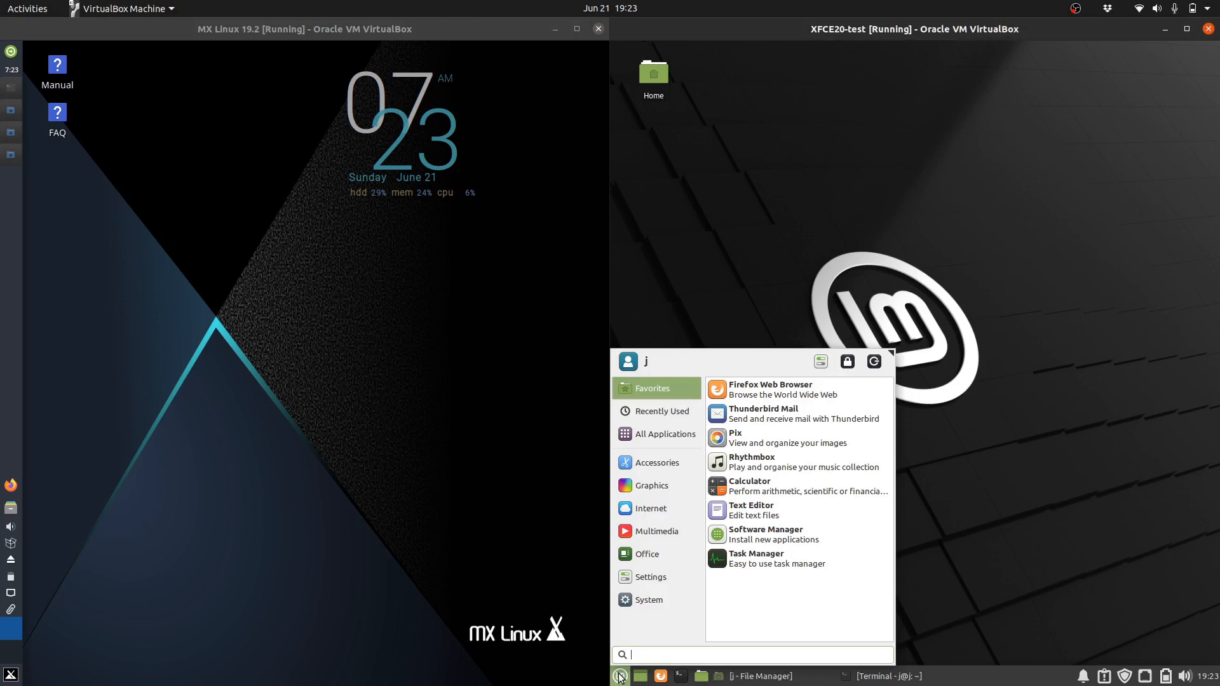
mouse_move(1040, 465)
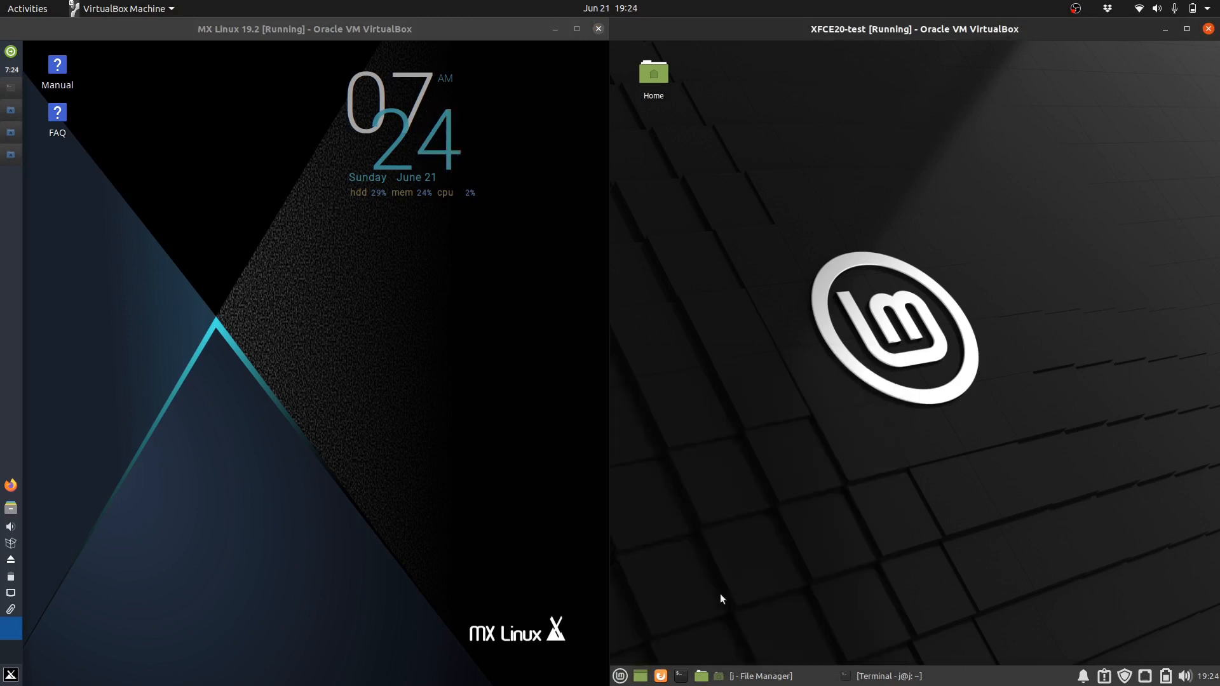
left_click(620, 675)
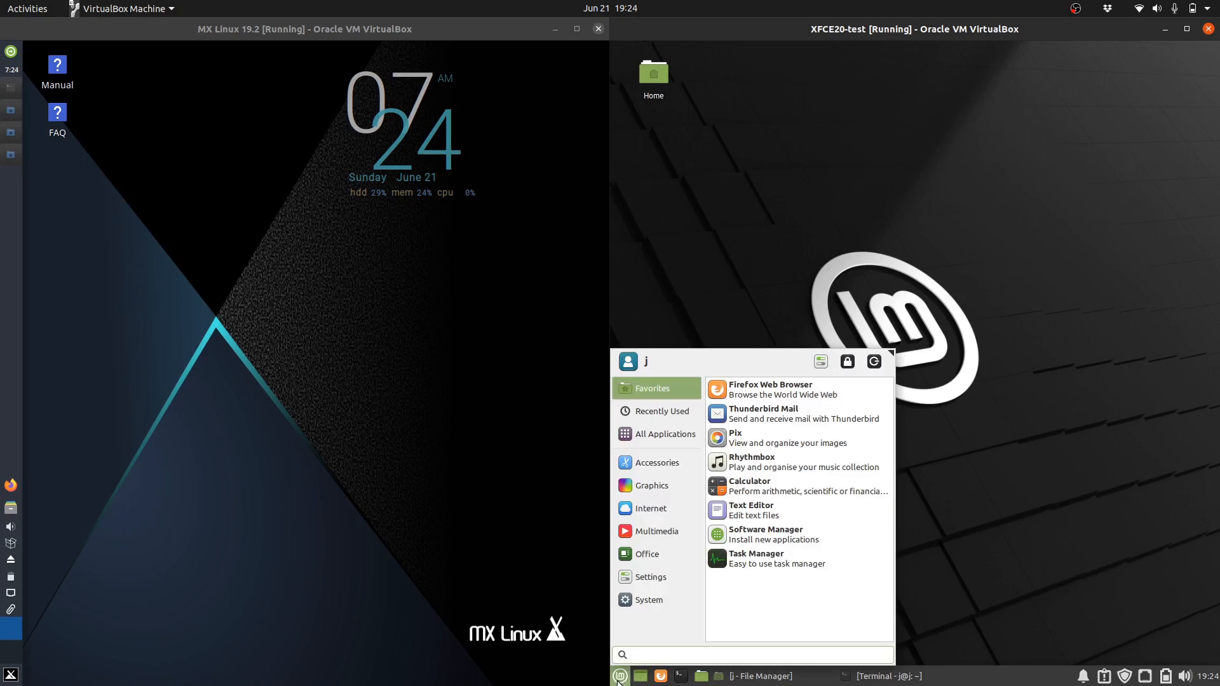
mouse_move(1046, 681)
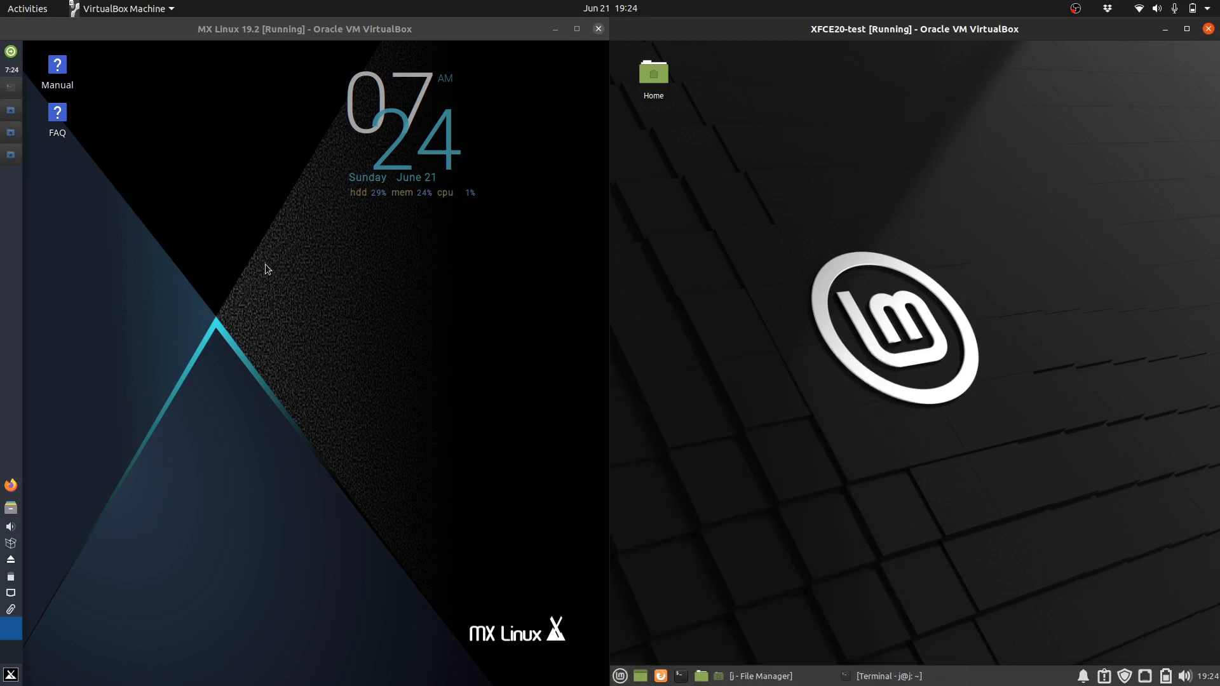
left_click(10, 674)
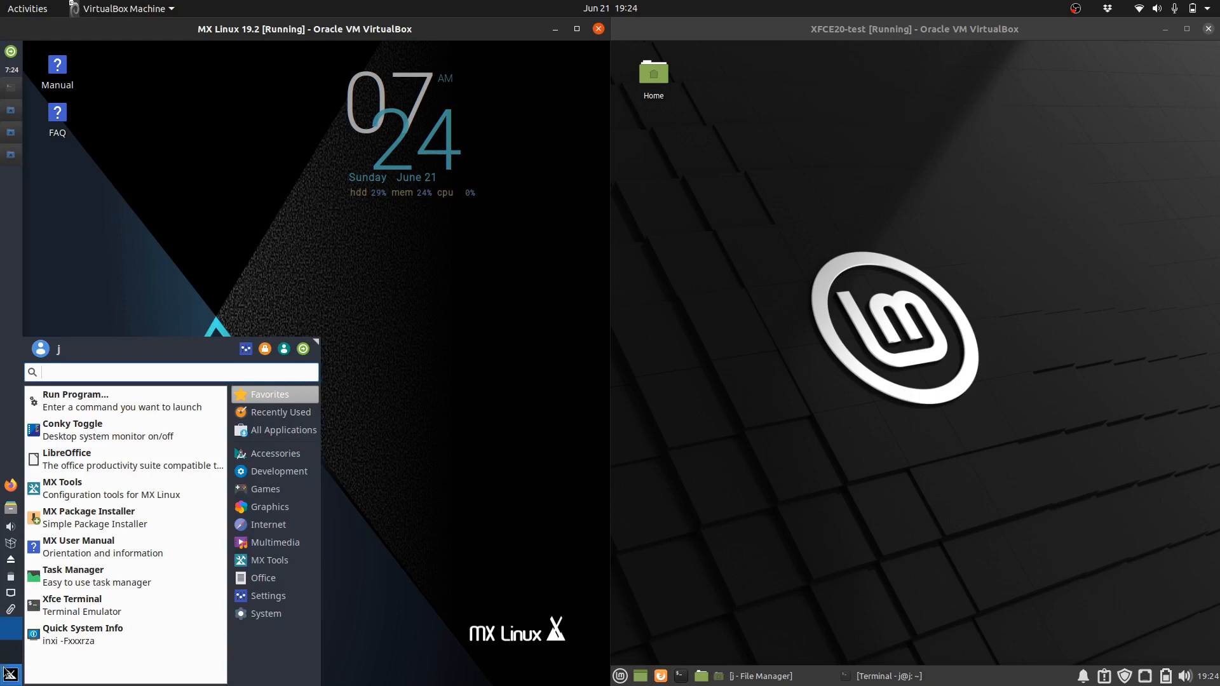
left_click(107, 237)
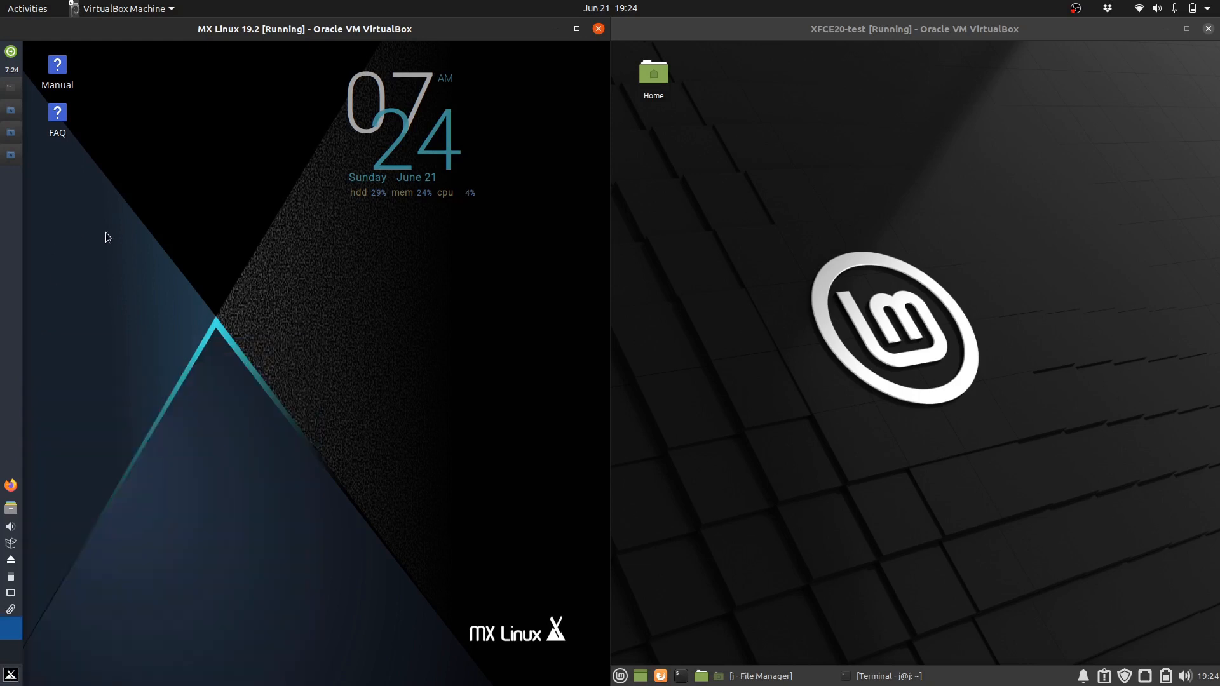
mouse_move(410, 436)
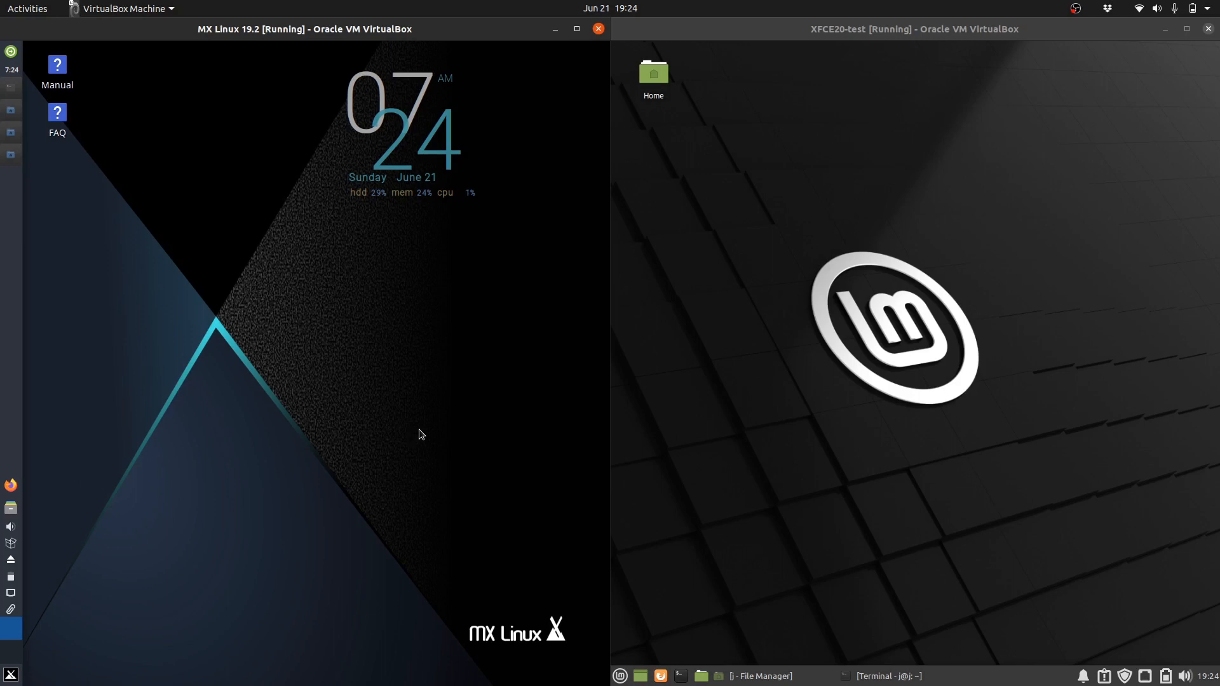
mouse_move(283, 177)
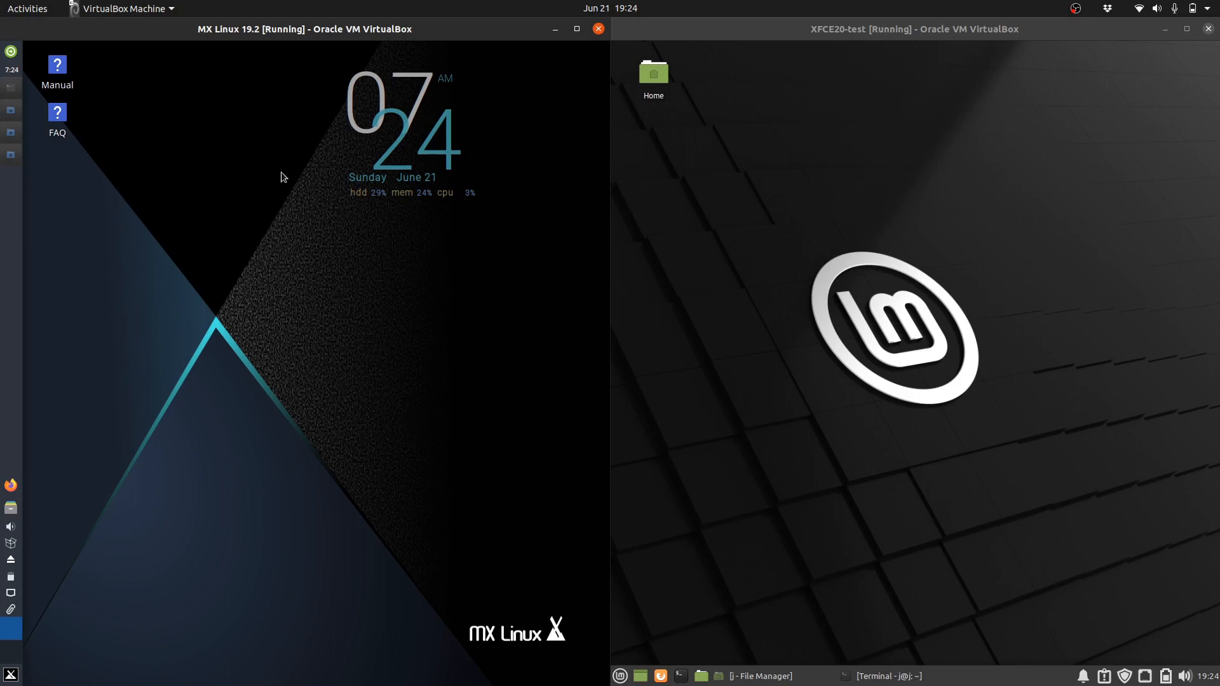
mouse_move(265, 193)
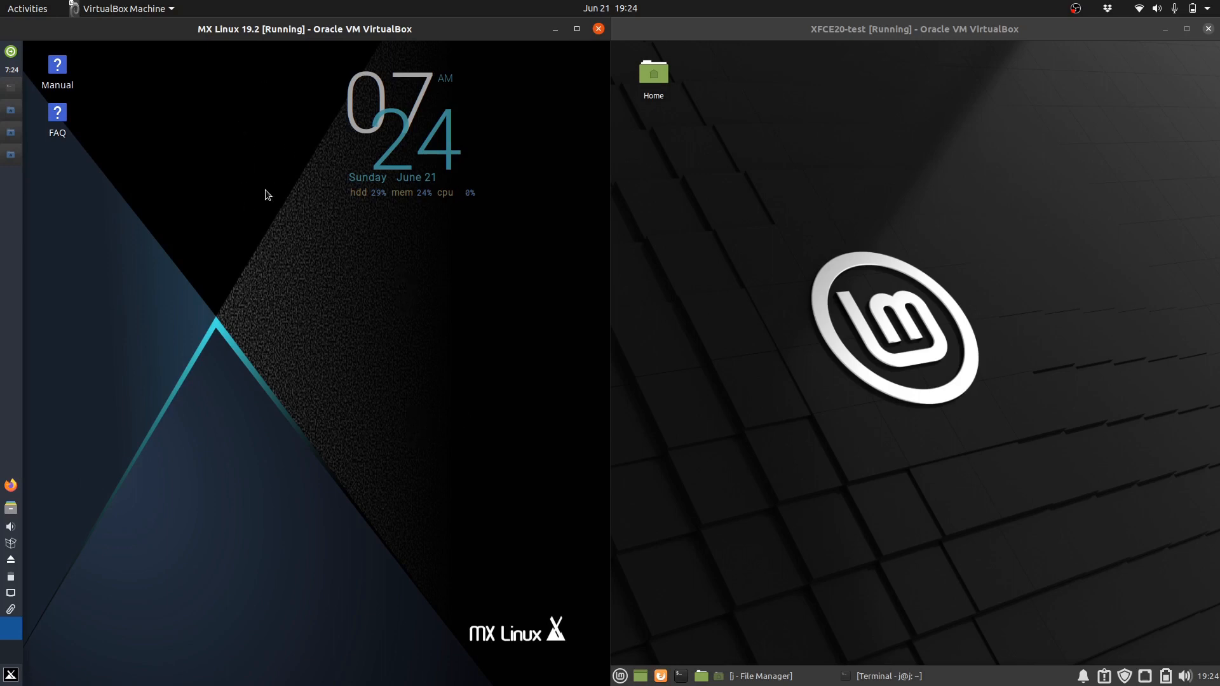
mouse_move(729, 231)
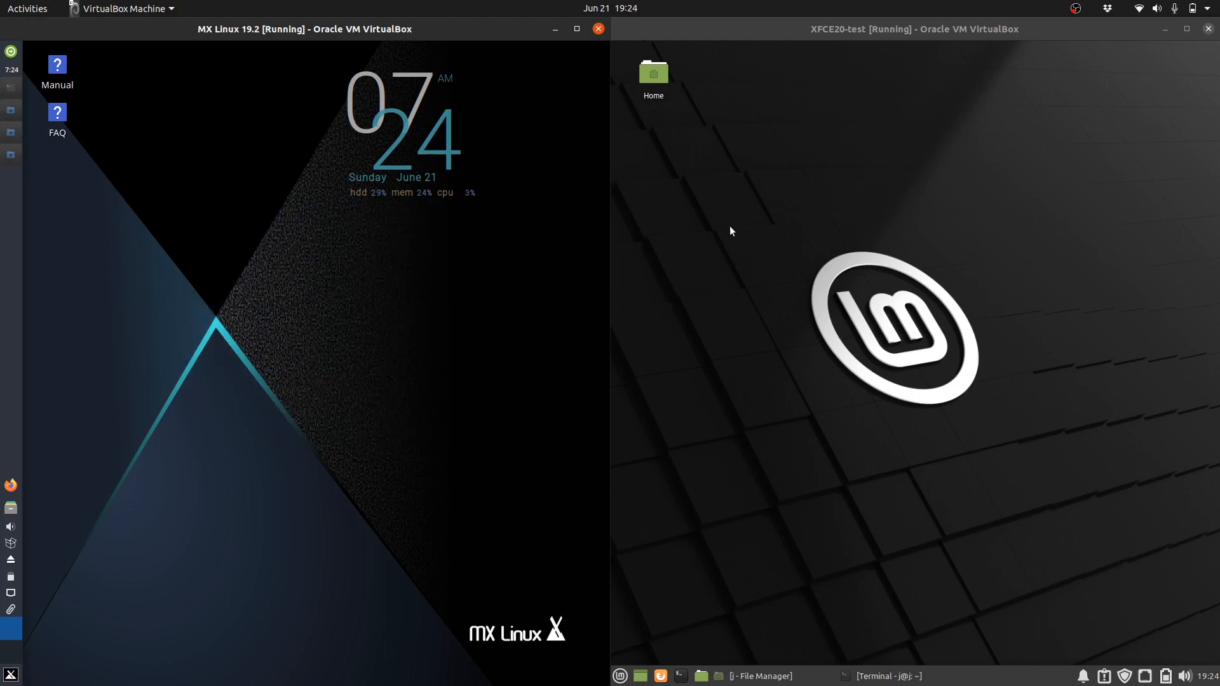
mouse_move(1119, 514)
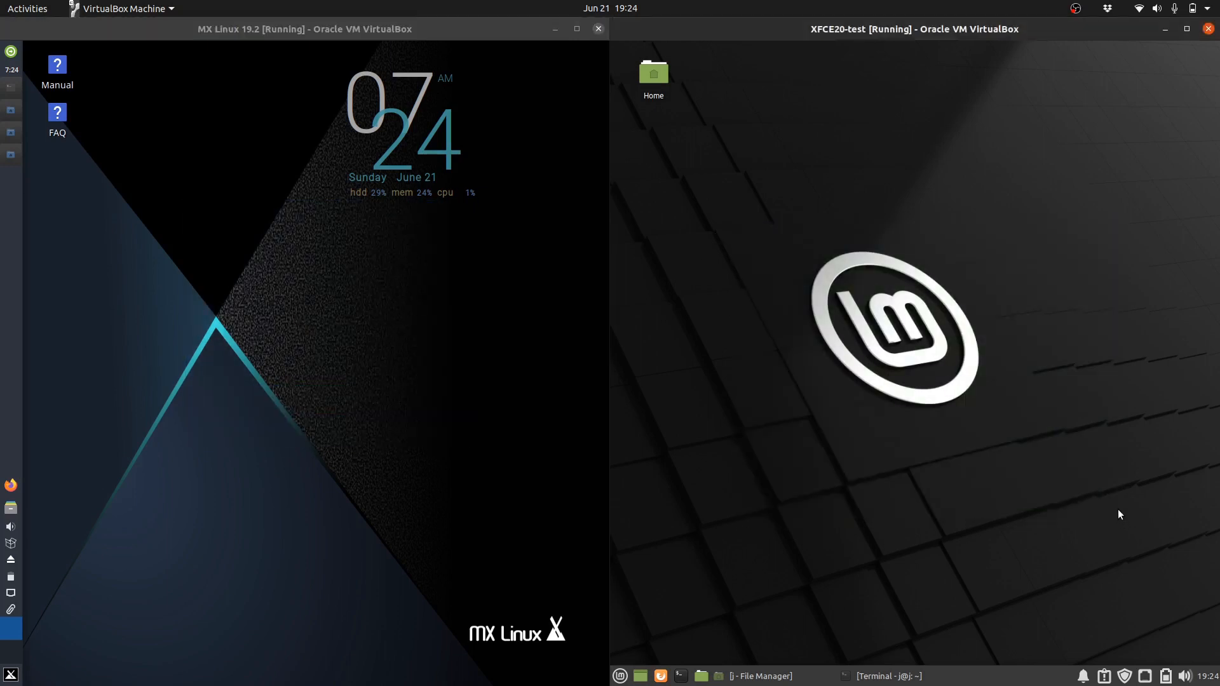
mouse_move(959, 299)
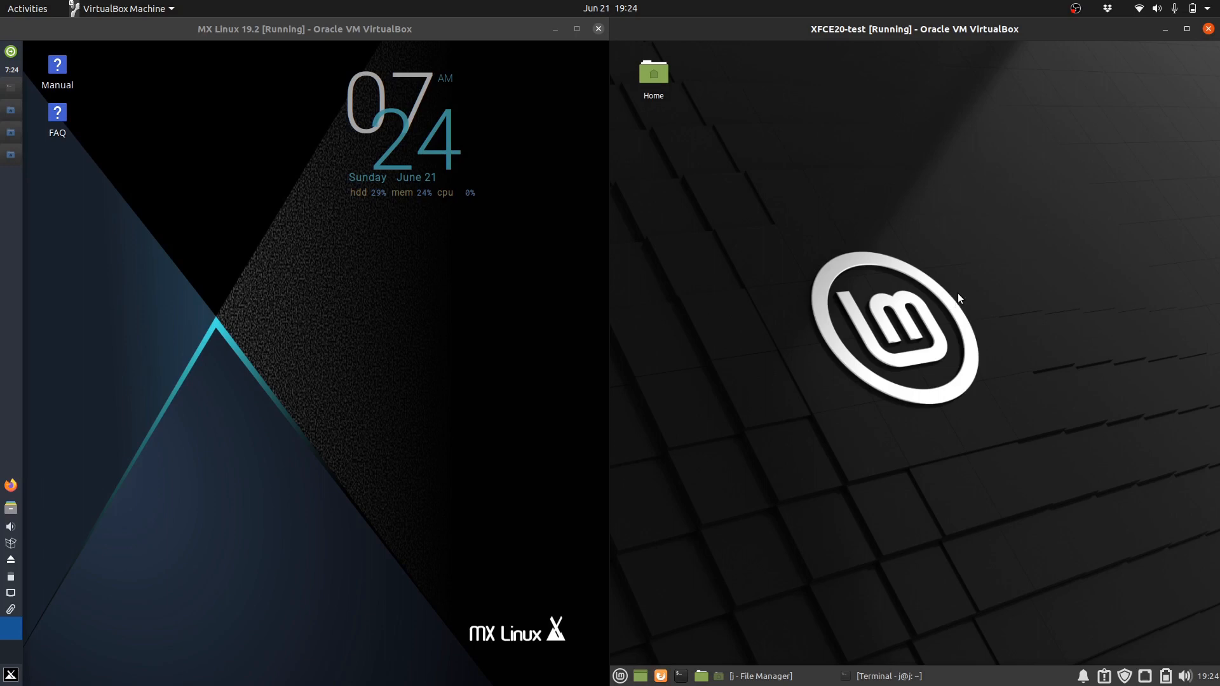
mouse_move(940, 236)
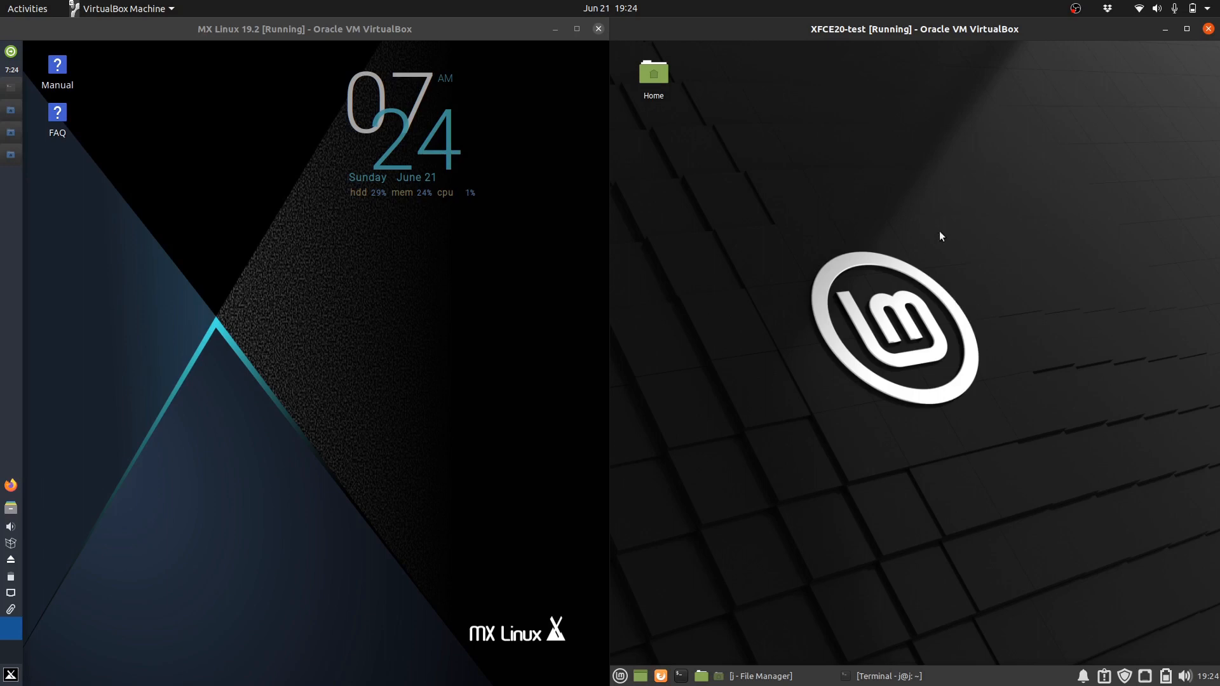
mouse_move(934, 322)
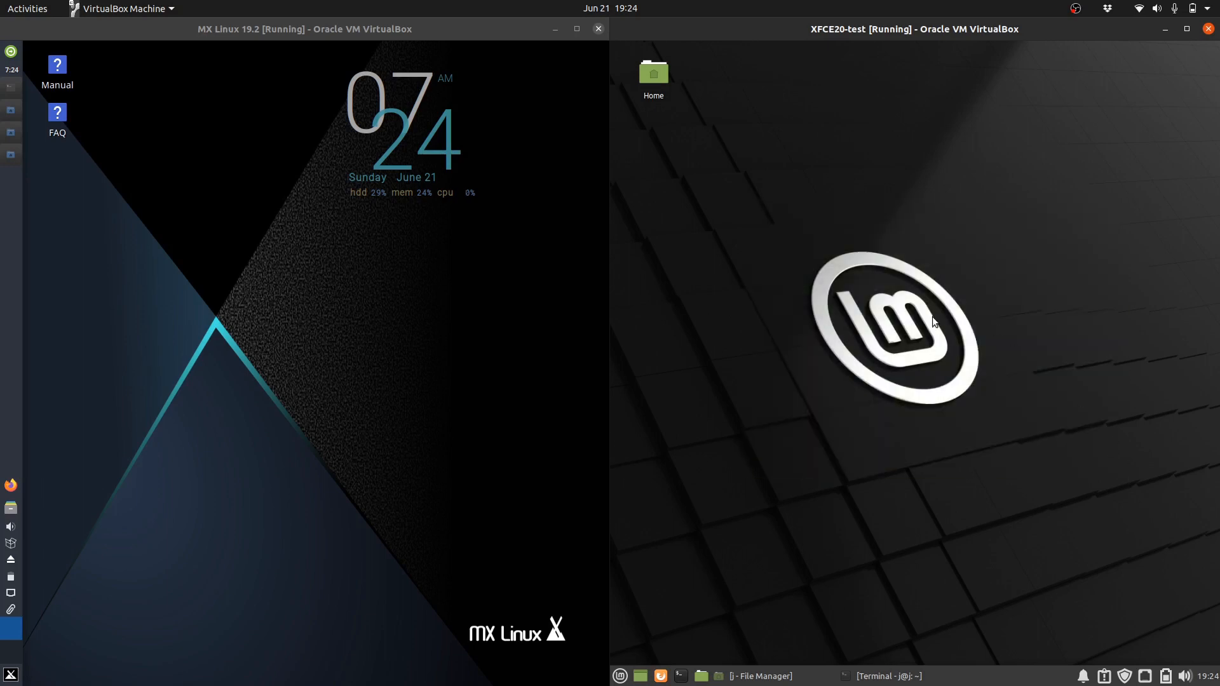
mouse_move(904, 294)
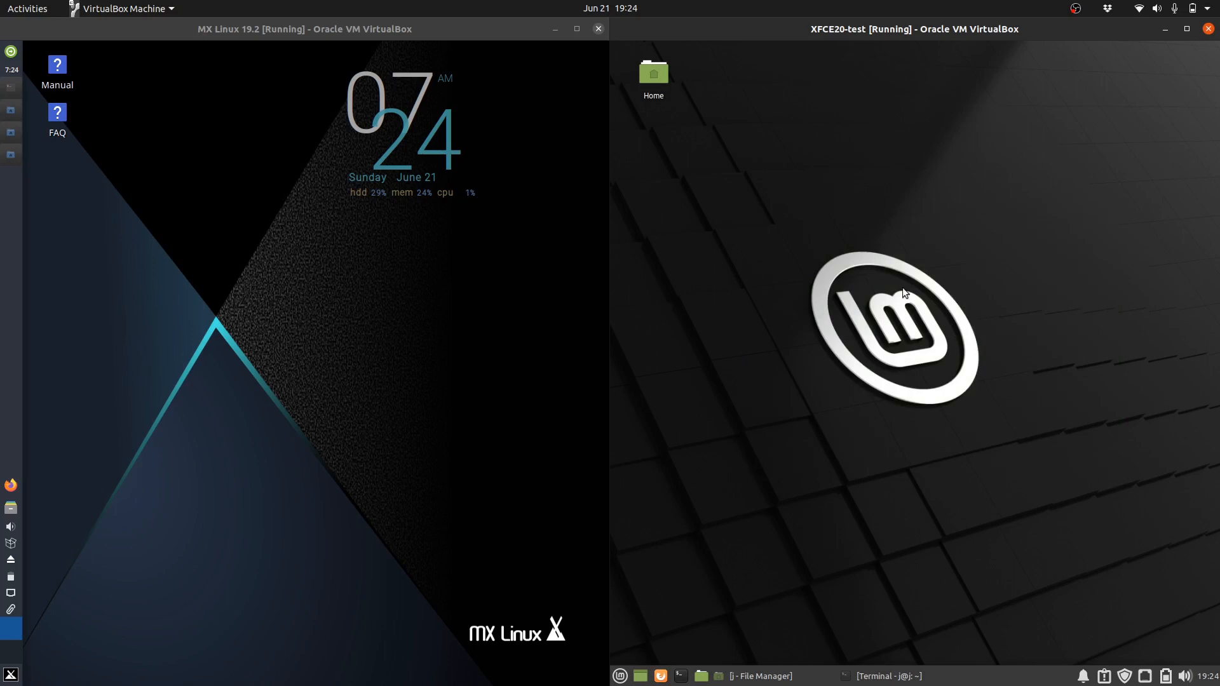
mouse_move(803, 150)
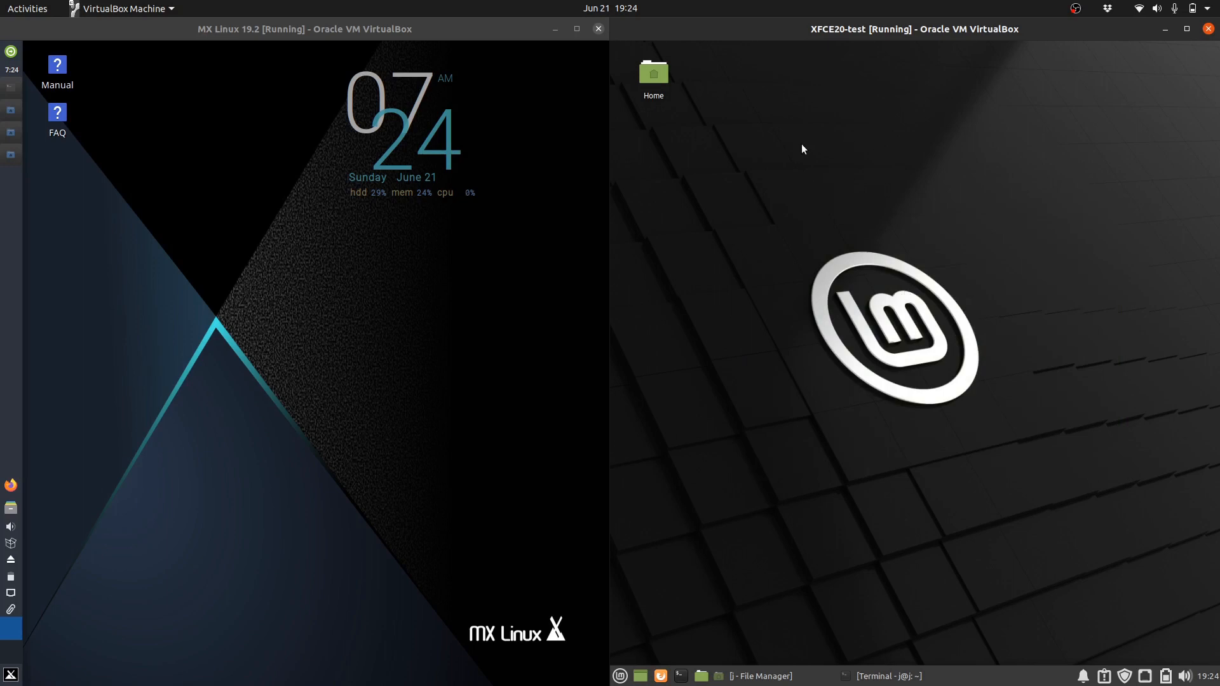
mouse_move(849, 127)
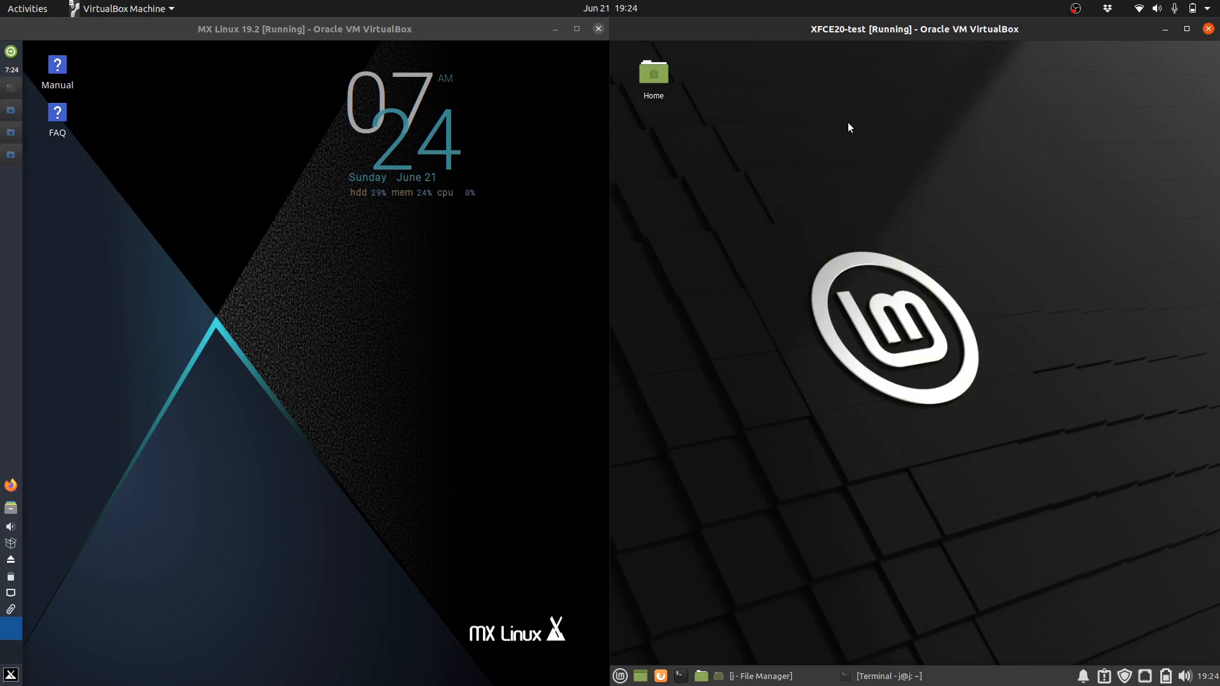